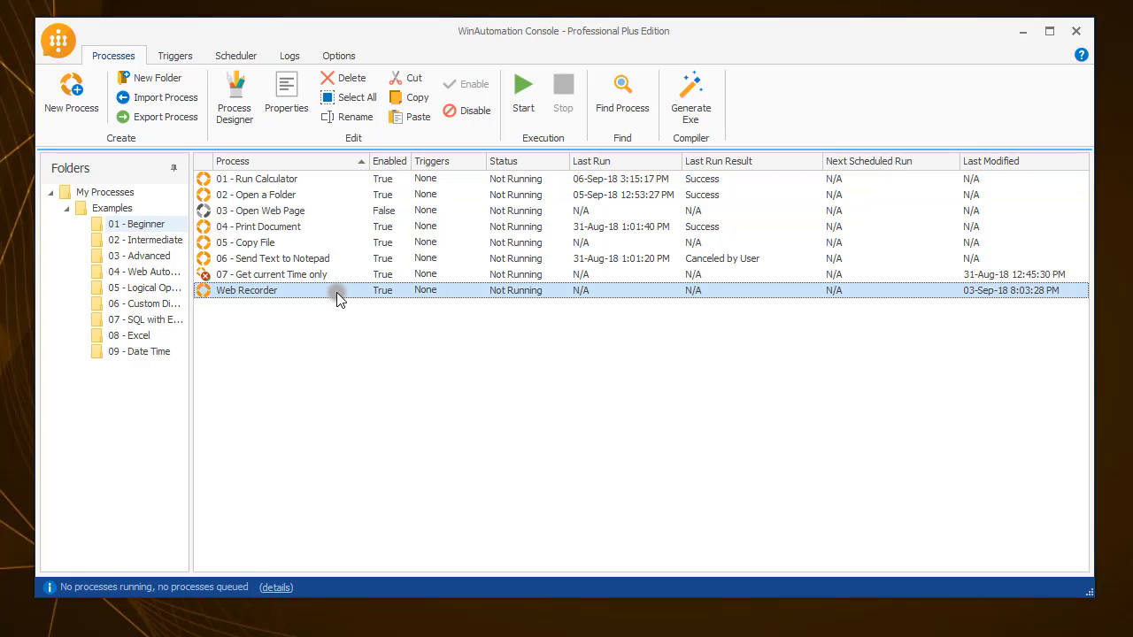
Open the Web Recorder process's Process Properties dialog from the Processes list.
{"action": "double_click", "coordinate": [247, 290]}
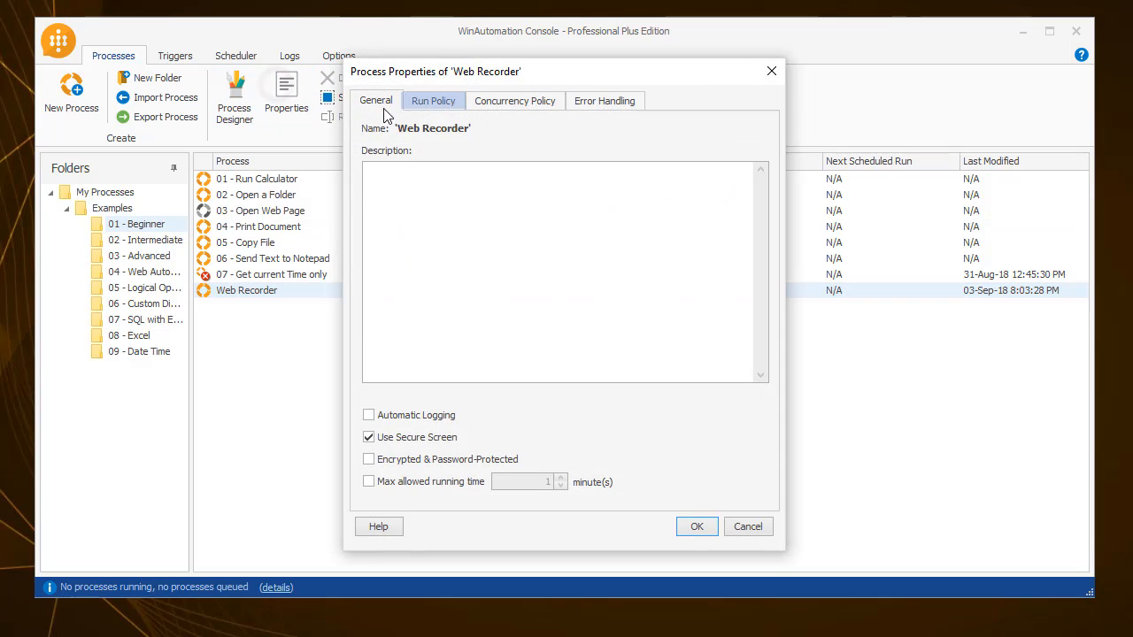
On the Run Policy tab, set Unlock & Start, Login & Start, and Don't Start Process without screen.
{"action": "left_click", "coordinate": [433, 99]}
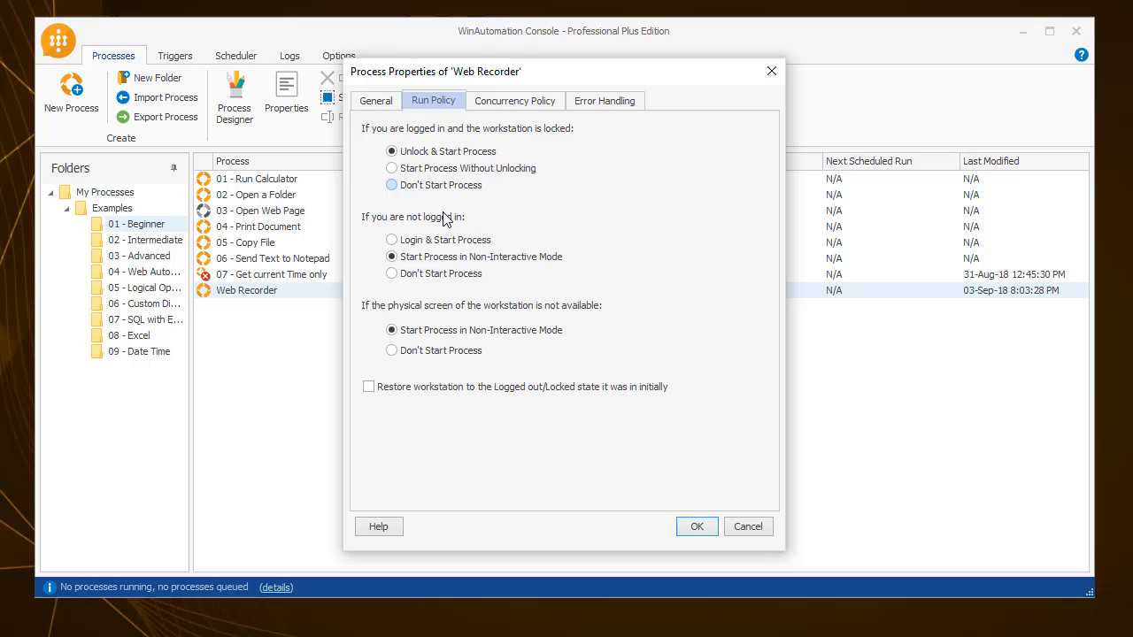
{"action": "left_click", "coordinate": [390, 150]}
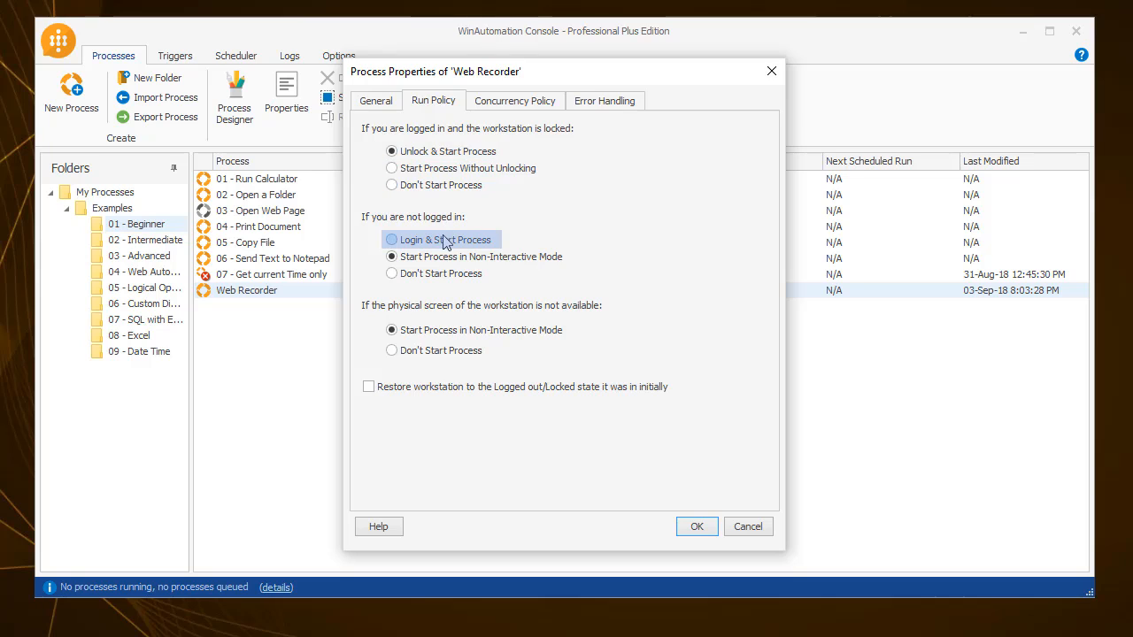
{"action": "left_click", "coordinate": [390, 239]}
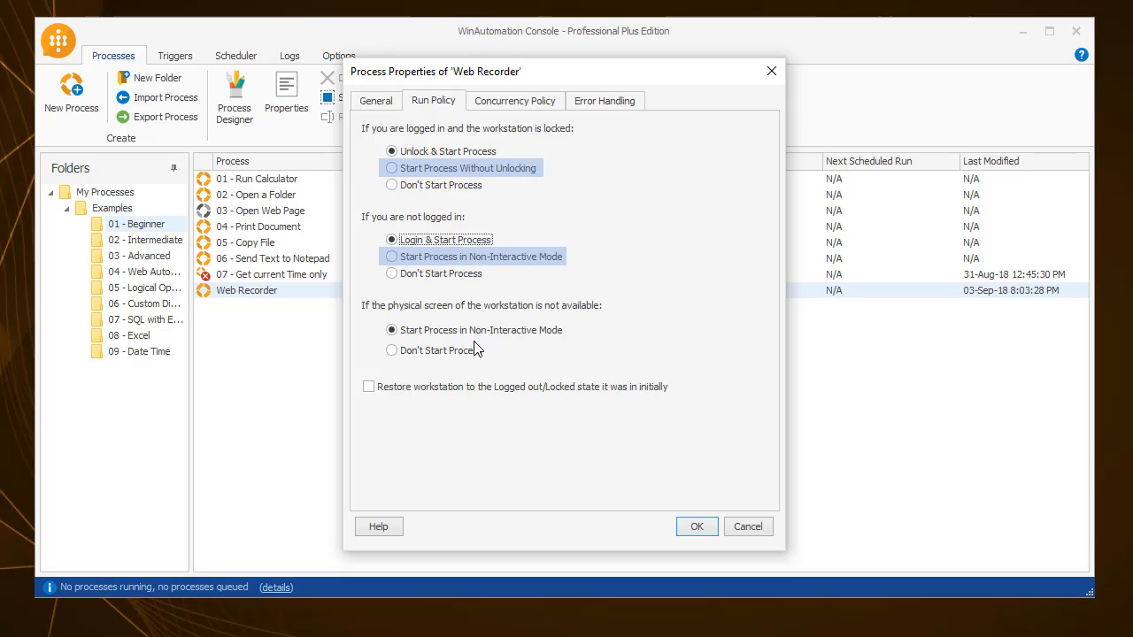
{"action": "left_click", "coordinate": [391, 349]}
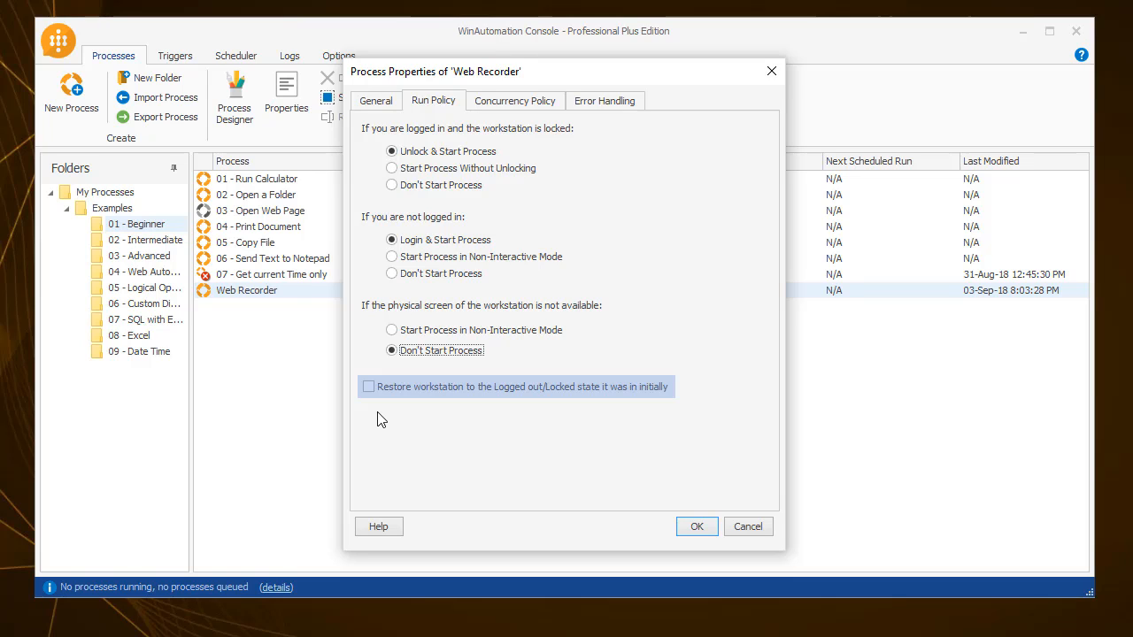
Tick 'Restore workstation to the Logged out/Locked state'.
{"action": "left_click", "coordinate": [368, 386]}
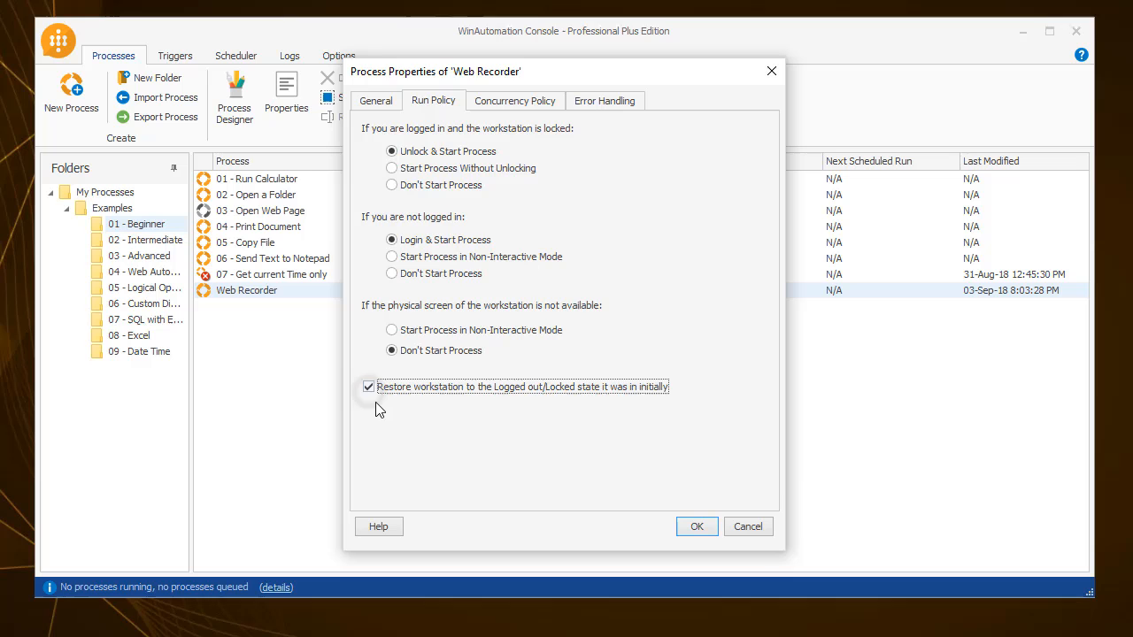